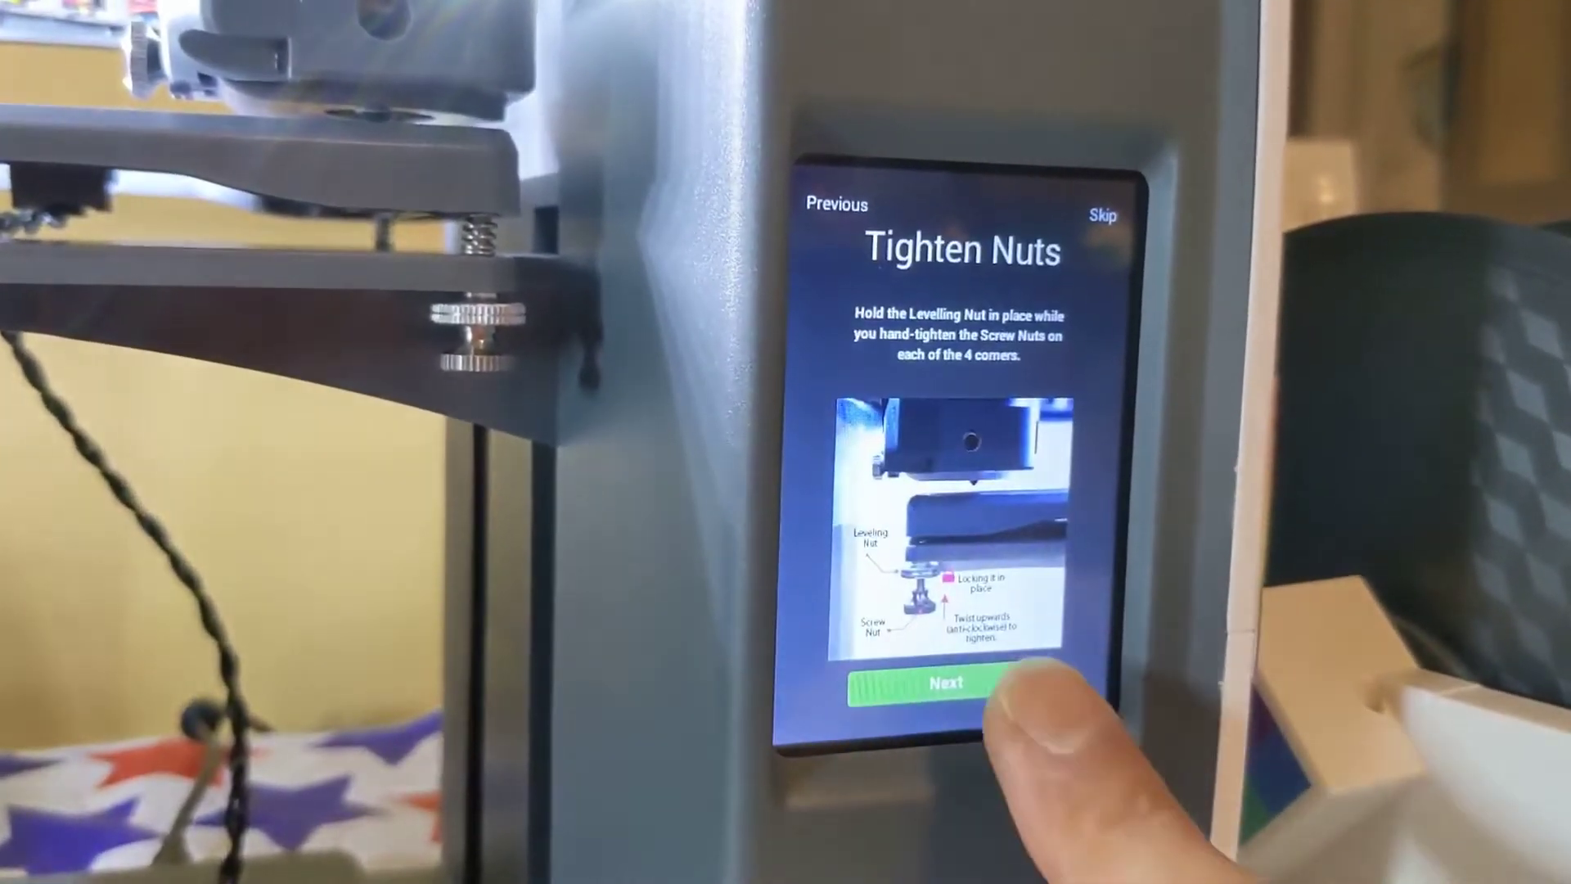
# Confirm all four corner nuts are tightened to finish bed levelling and reach Congratulations
pyautogui.click(948, 702)
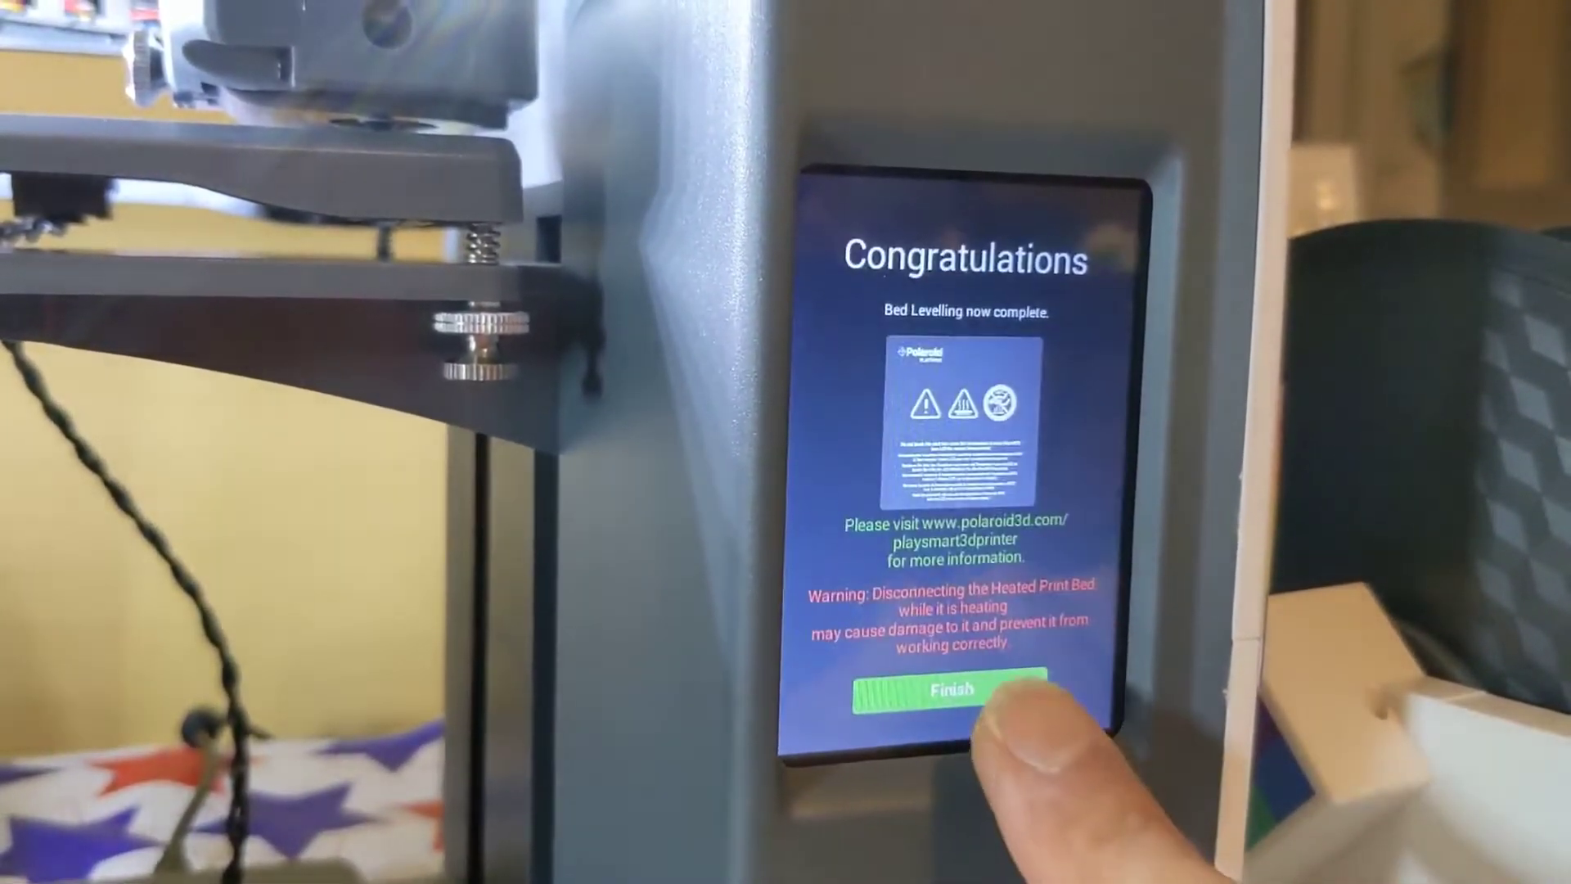